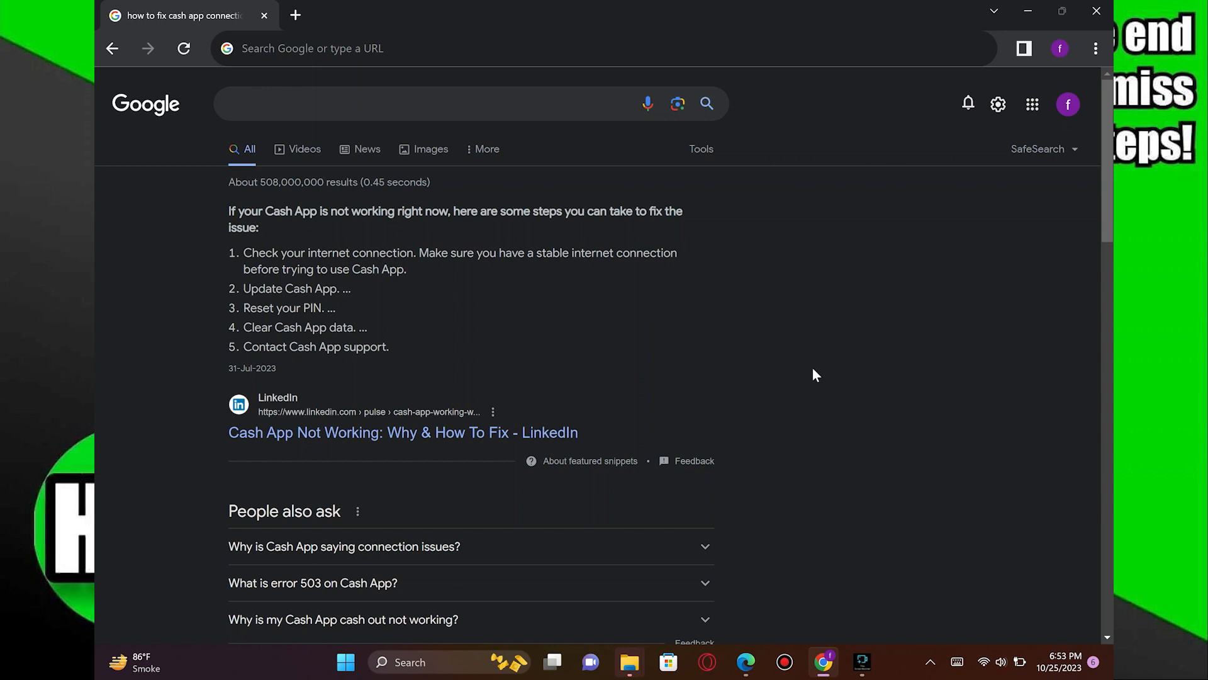
Highlight snippet steps 2-5, from Update Cash App through Contact Cash App support.
drag(243, 253, 407, 269)
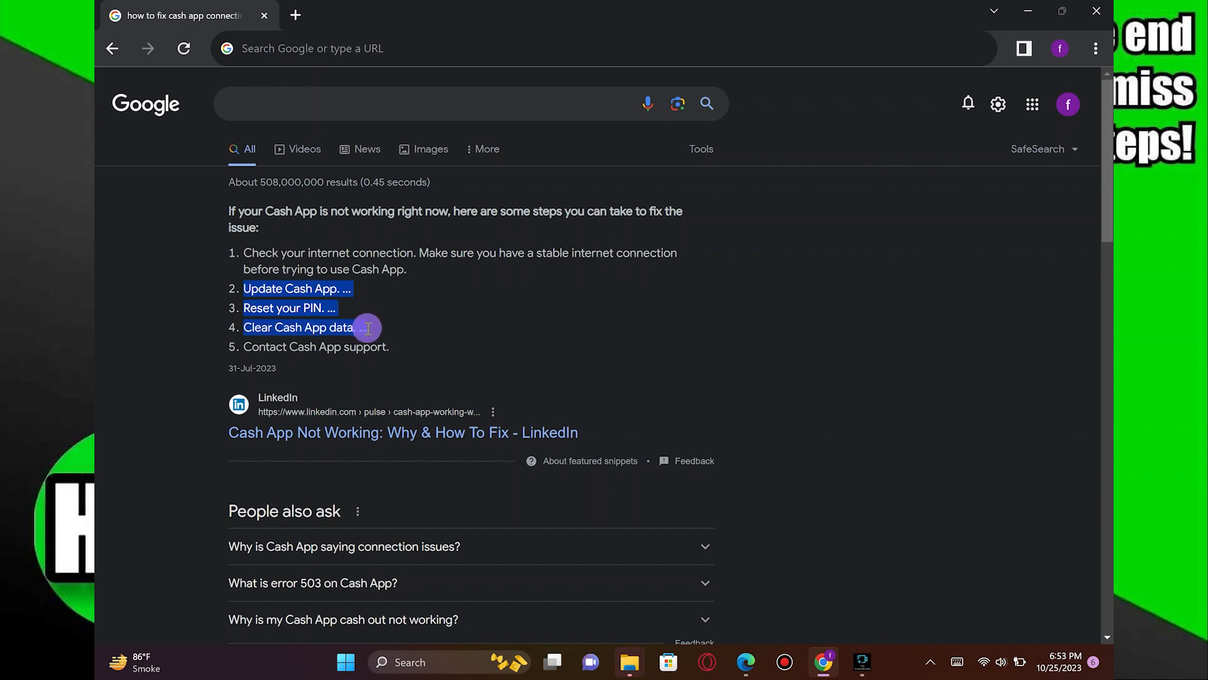
mouse_move(369, 331)
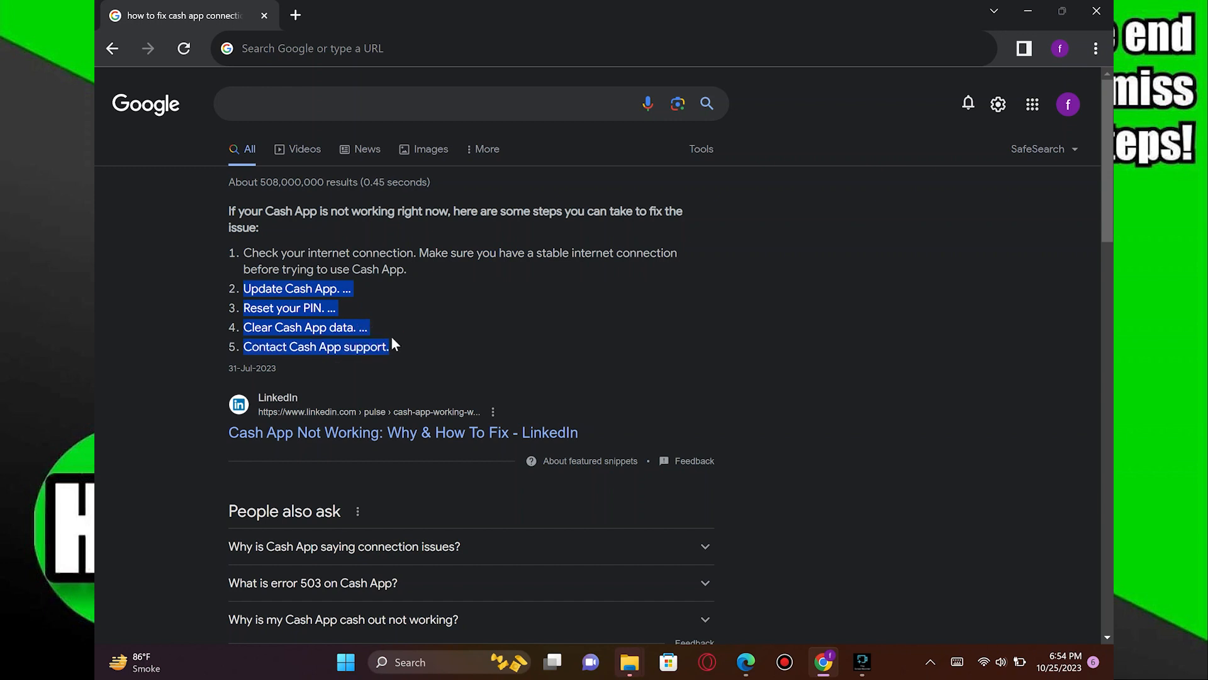
mouse_move(312, 375)
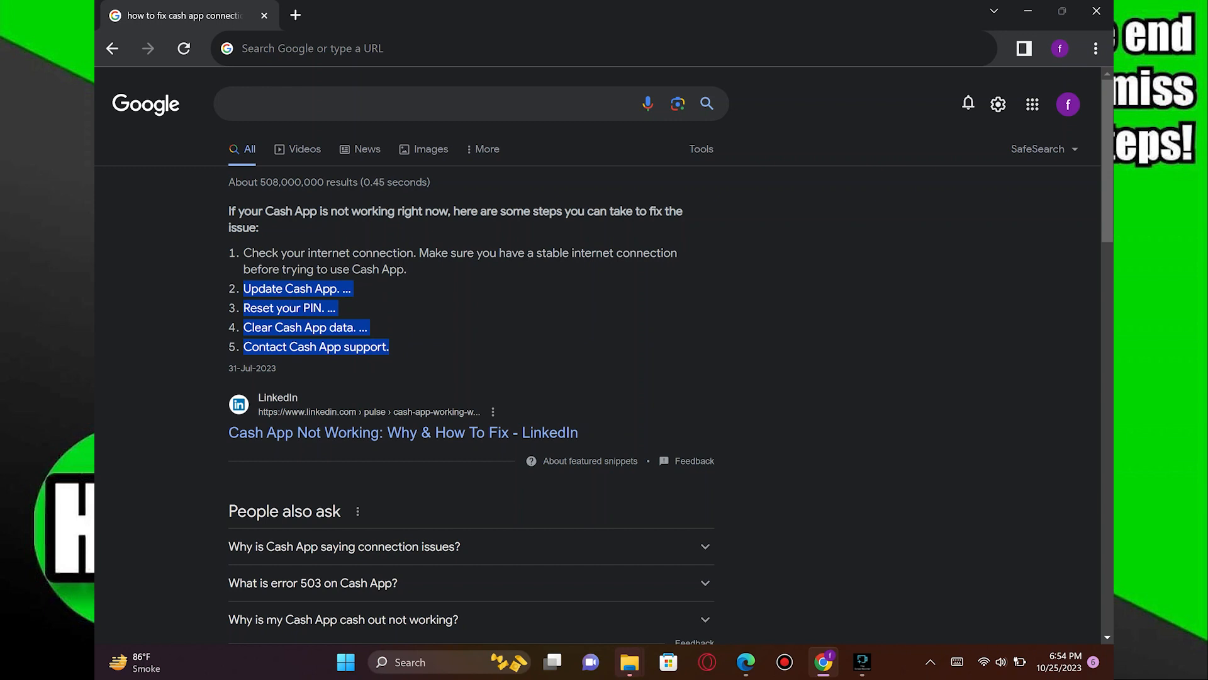
mouse_move(321, 369)
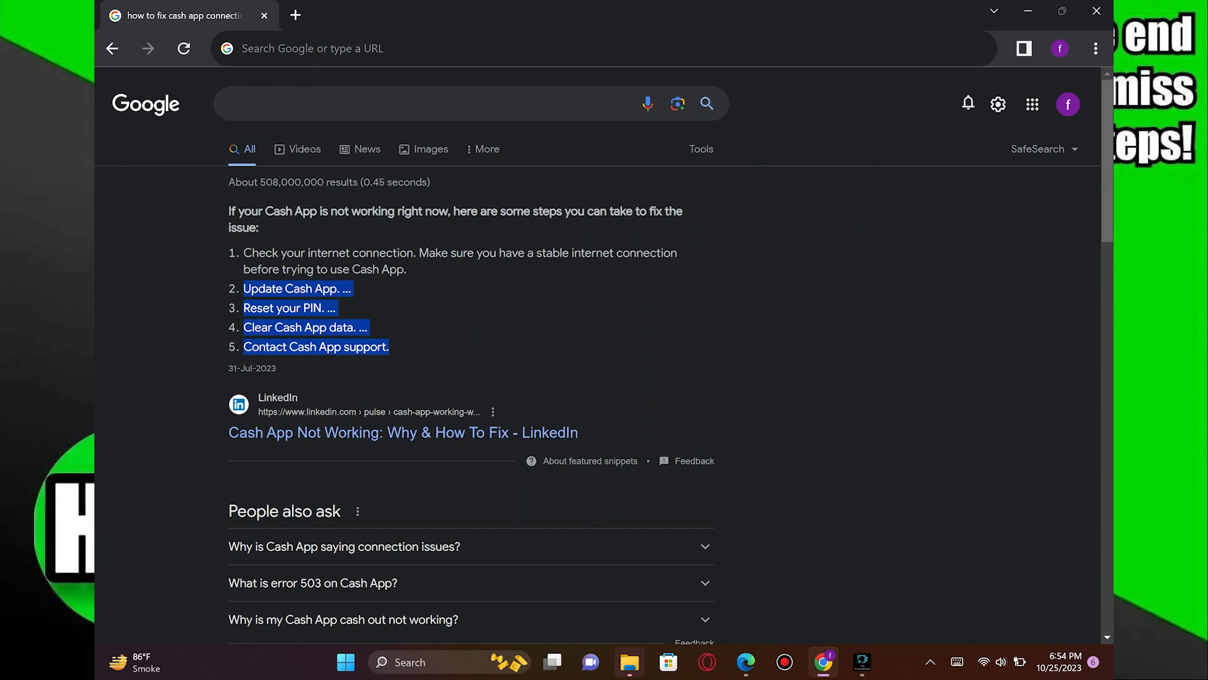
mouse_move(557, 432)
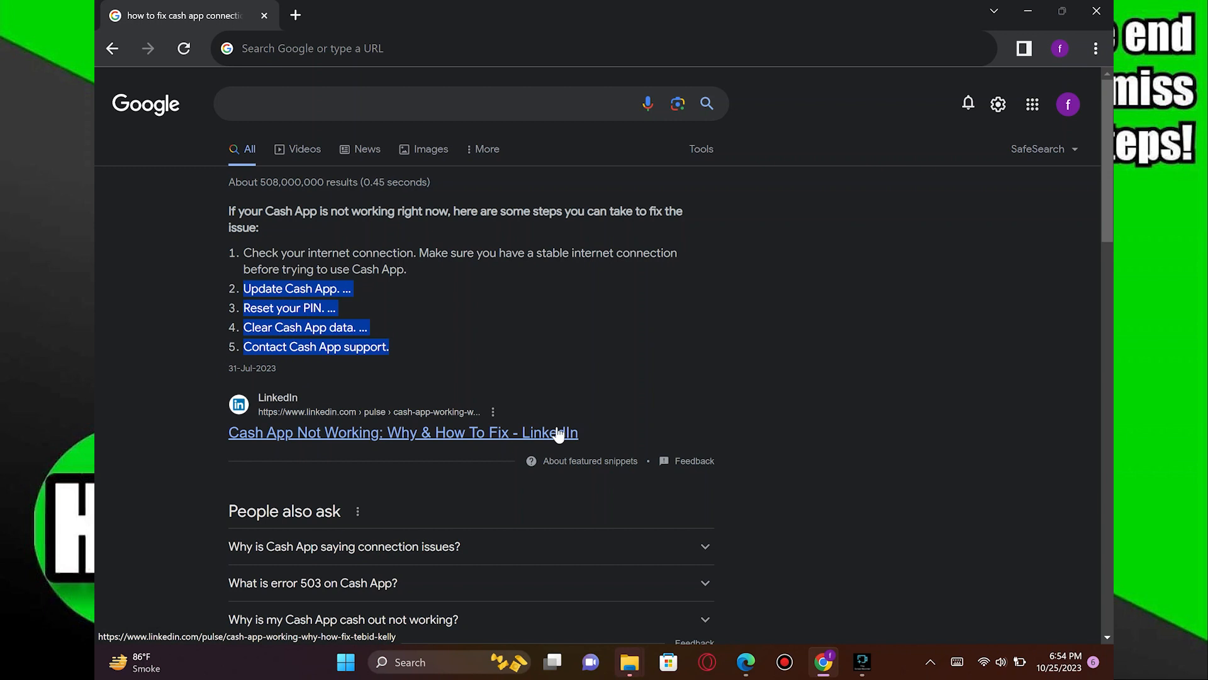
mouse_move(558, 436)
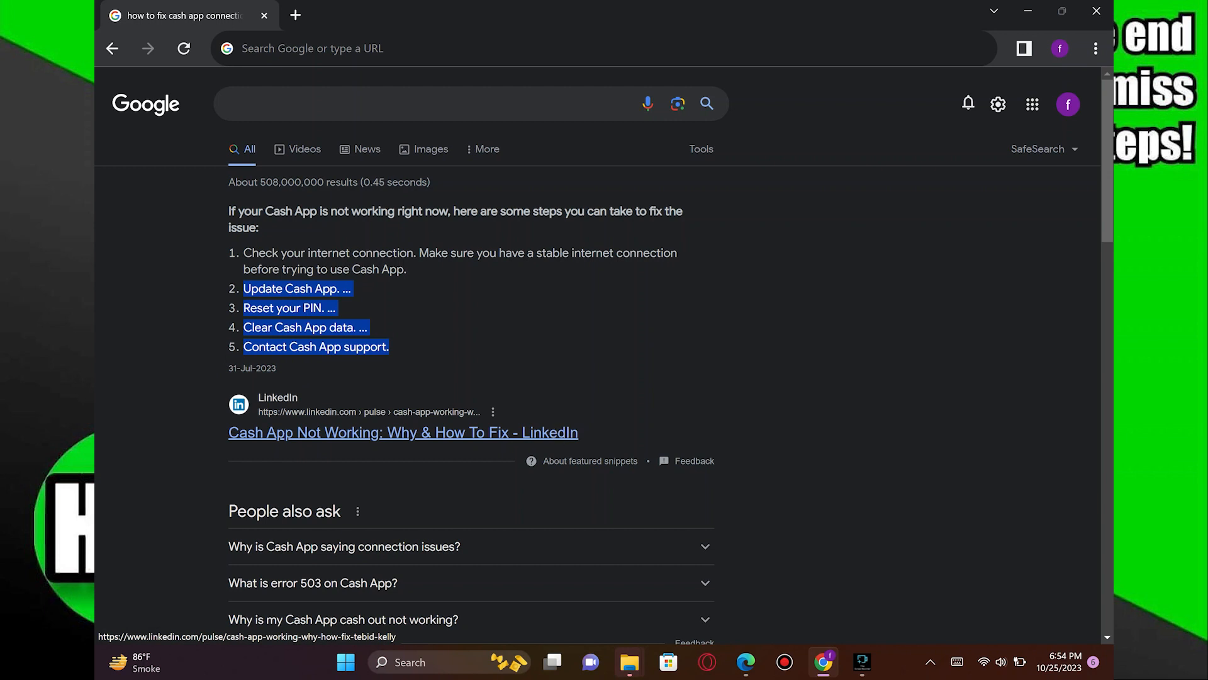
mouse_move(558, 437)
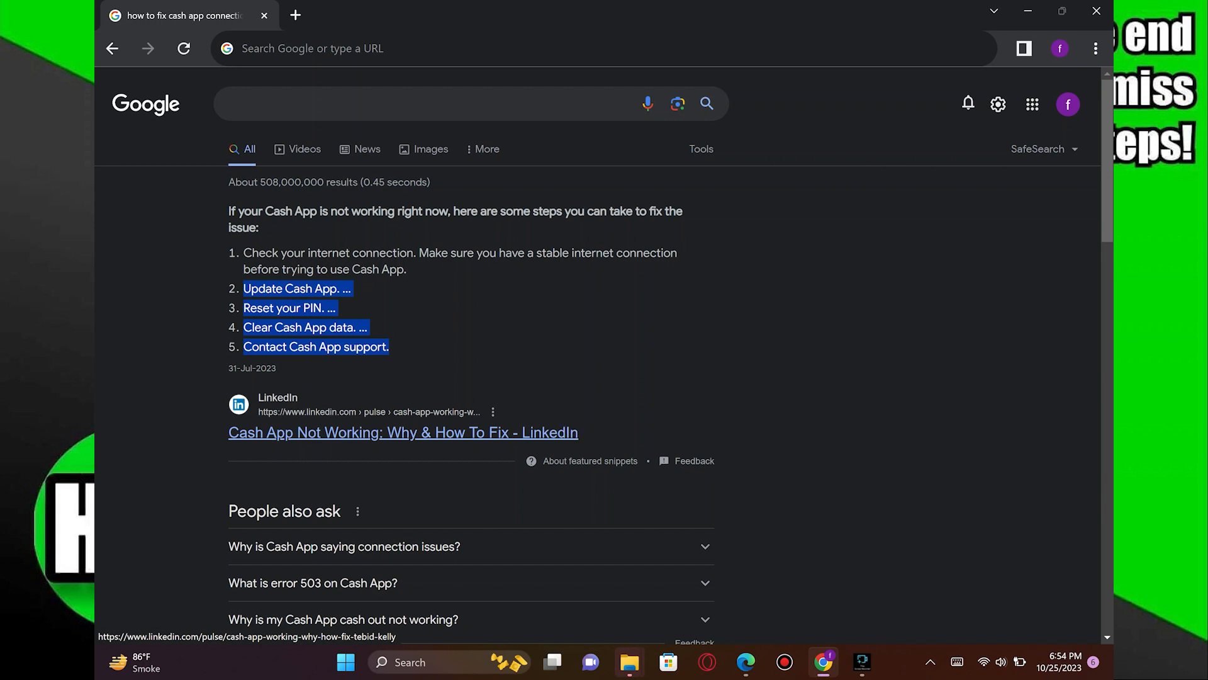
mouse_move(624, 409)
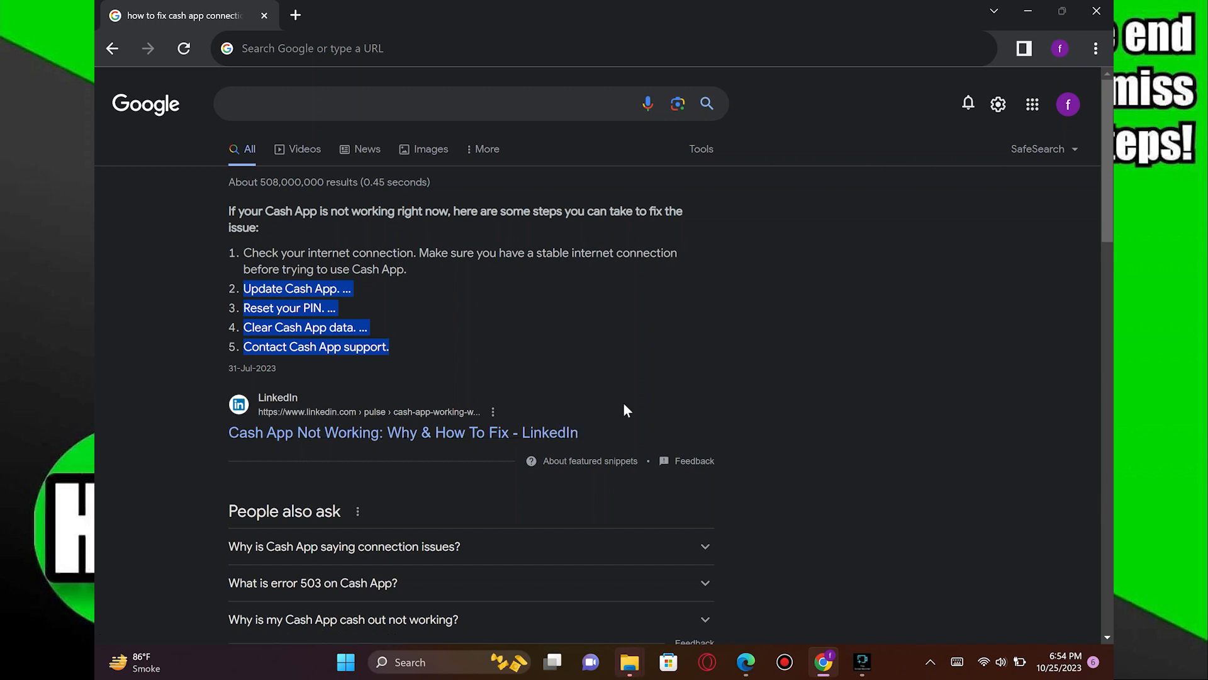